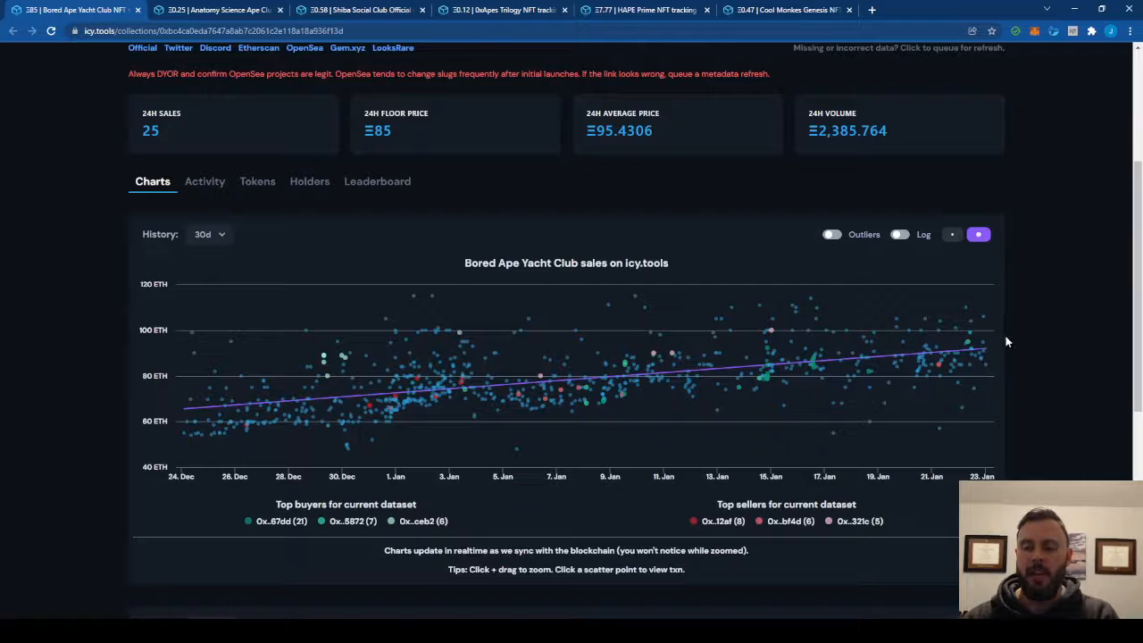
{"action": "mouse_move", "coordinate": [411, 418]}
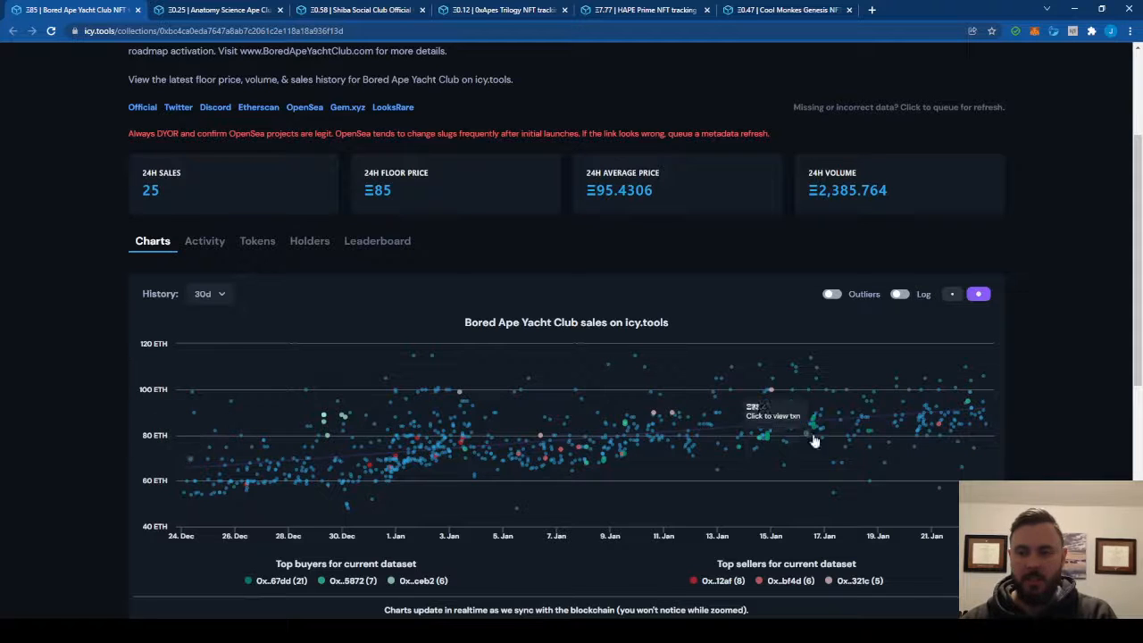
{"action": "mouse_move", "coordinate": [985, 403]}
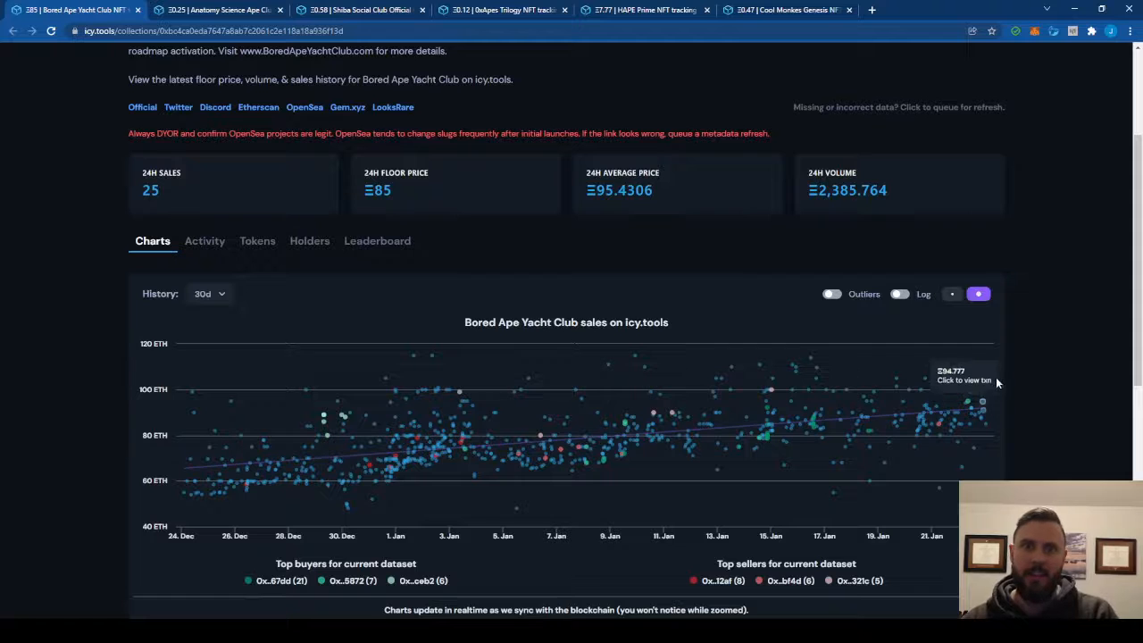
{"action": "mouse_move", "coordinate": [1035, 387]}
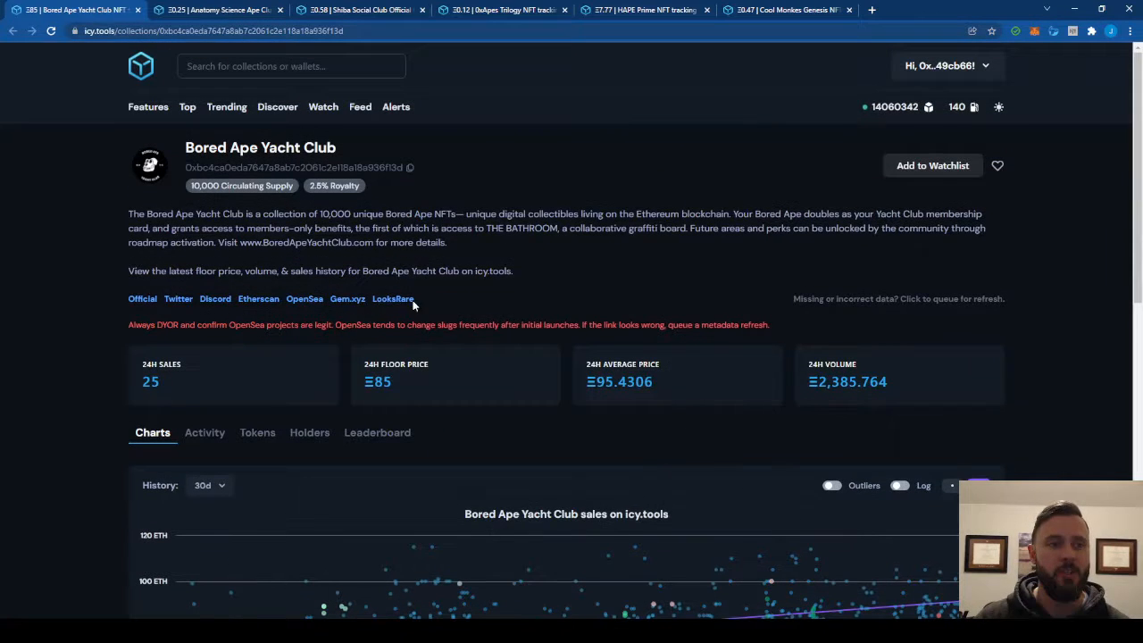
Switch to the Anatomy Science Ape Club collection tab after reviewing the BAYC chart.
{"action": "left_click", "coordinate": [219, 10]}
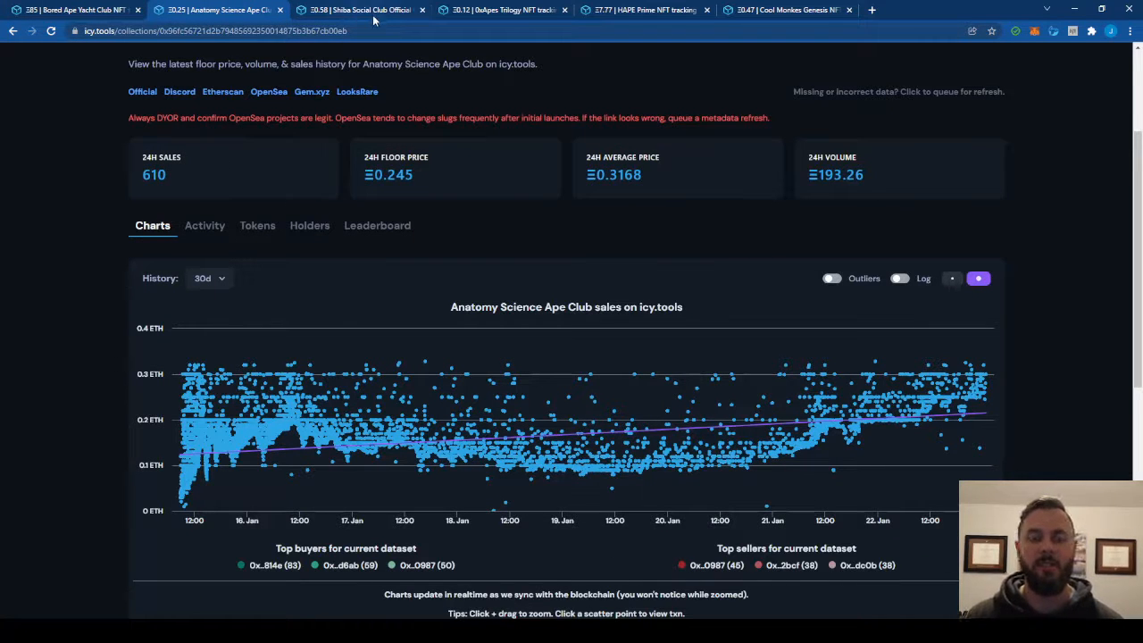
View the Shiba Social Club chart, revisit Anatomy Science Ape Club, then open 0xApes Trilogy.
{"action": "left_click", "coordinate": [358, 9]}
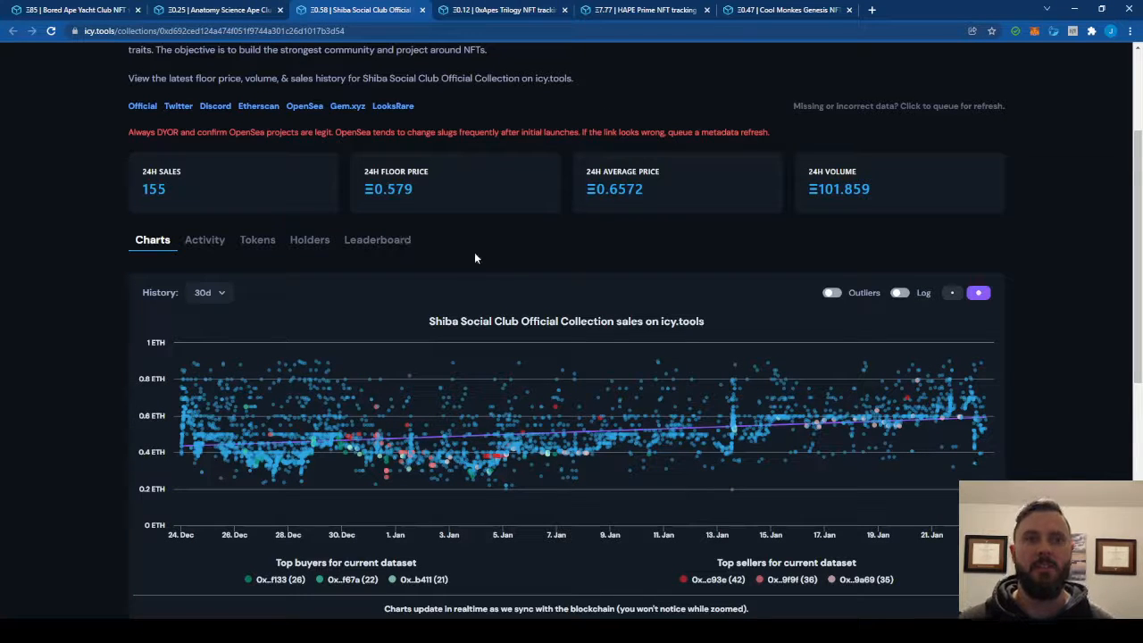
{"action": "mouse_move", "coordinate": [315, 459]}
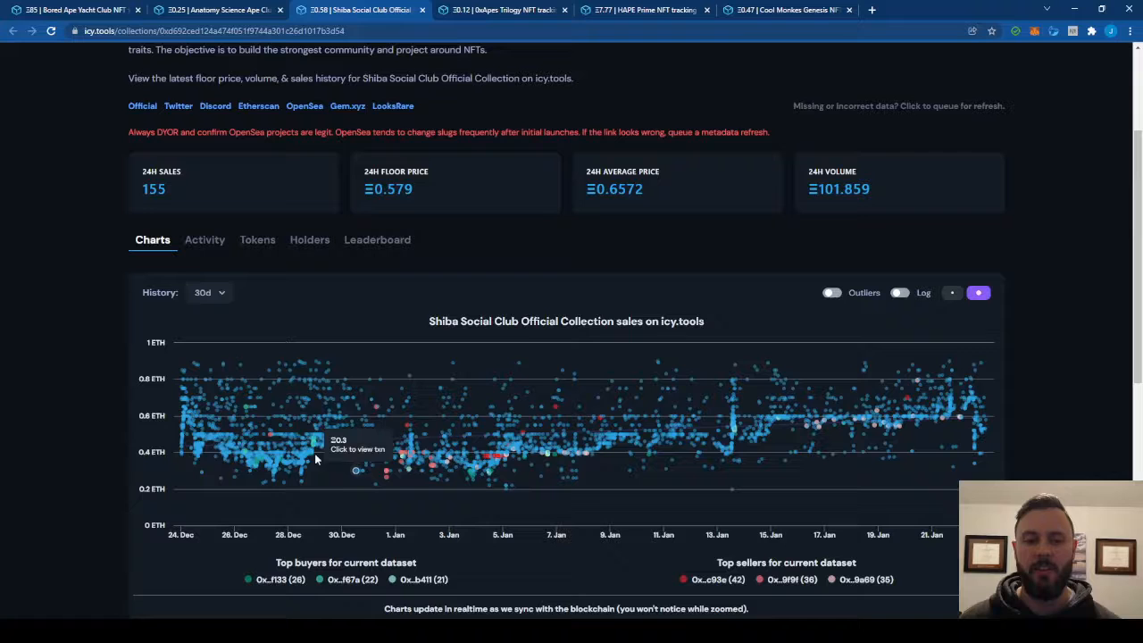
{"action": "mouse_move", "coordinate": [926, 391]}
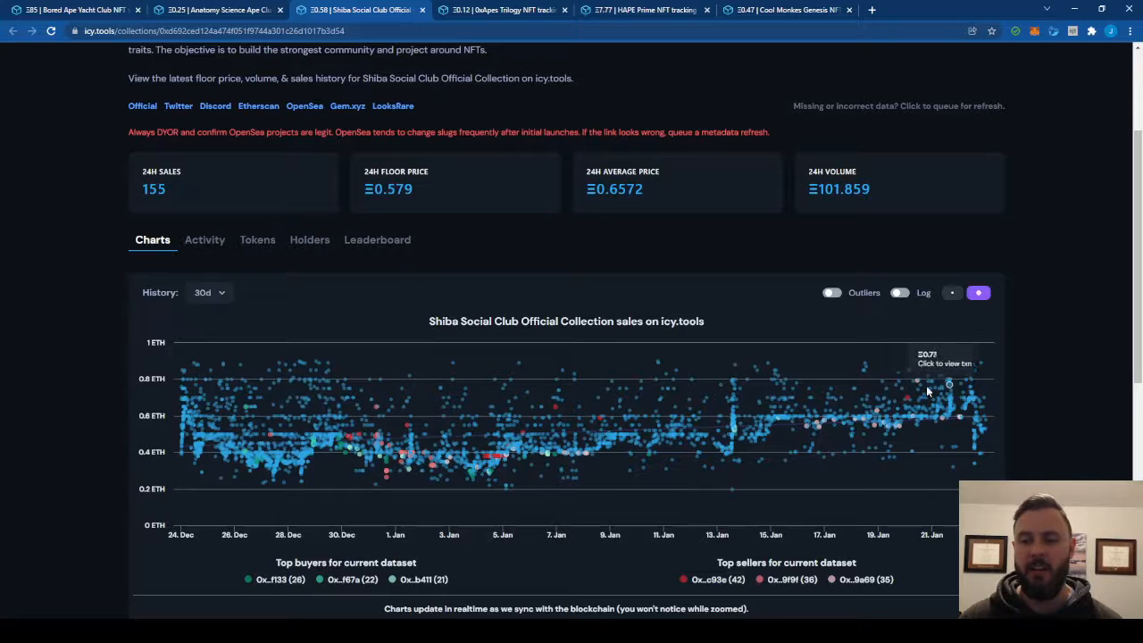
{"action": "mouse_move", "coordinate": [870, 402]}
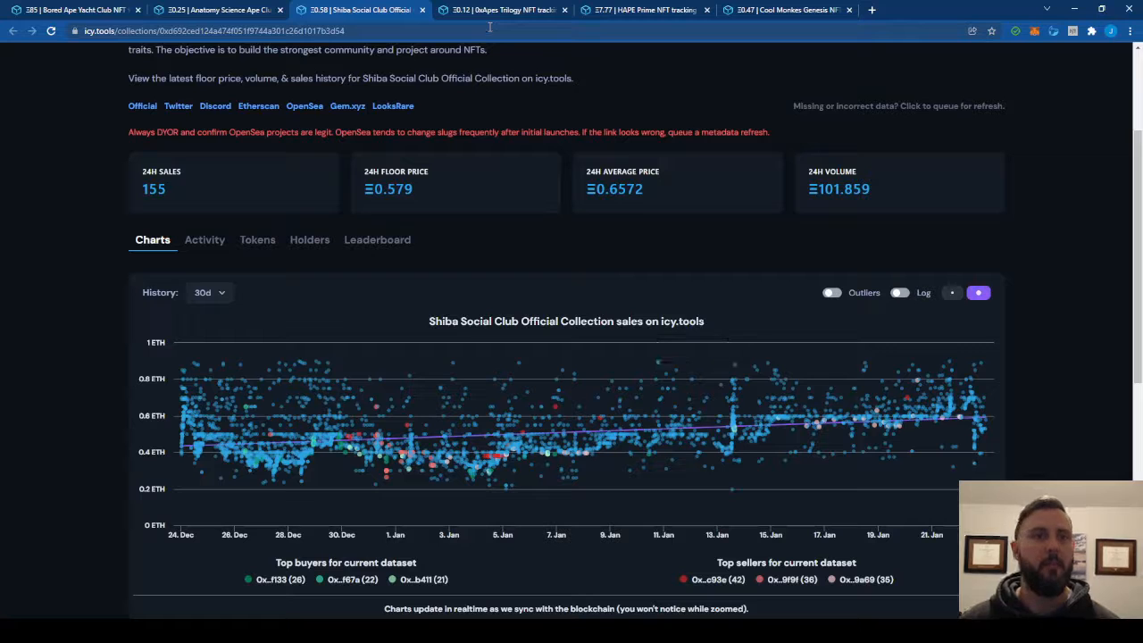
{"action": "left_click", "coordinate": [219, 10]}
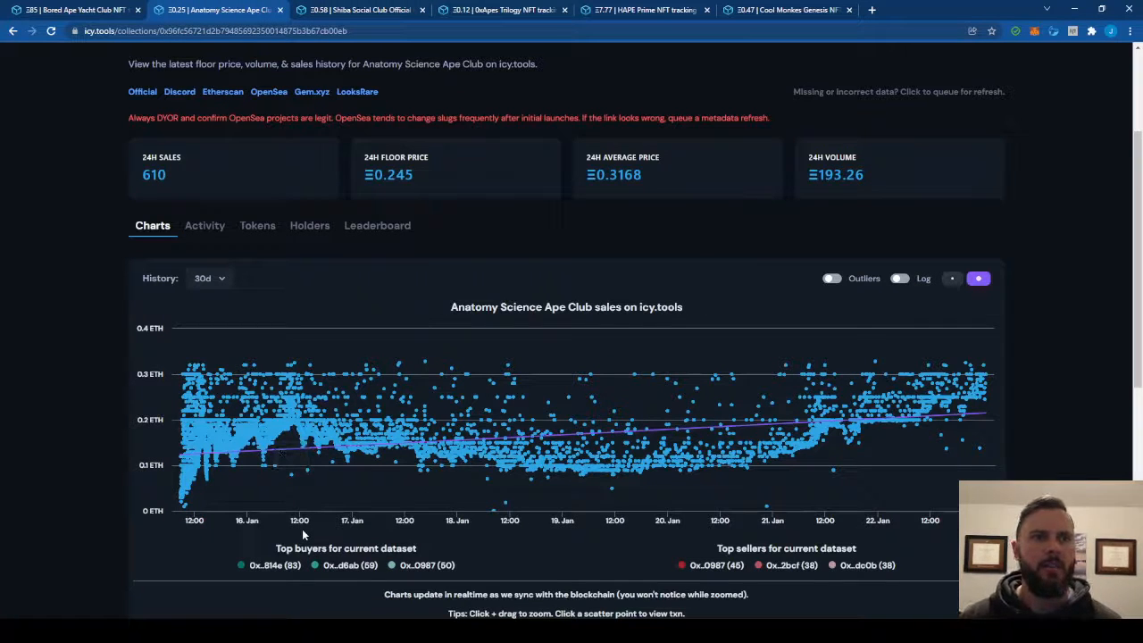
{"action": "mouse_move", "coordinate": [722, 469]}
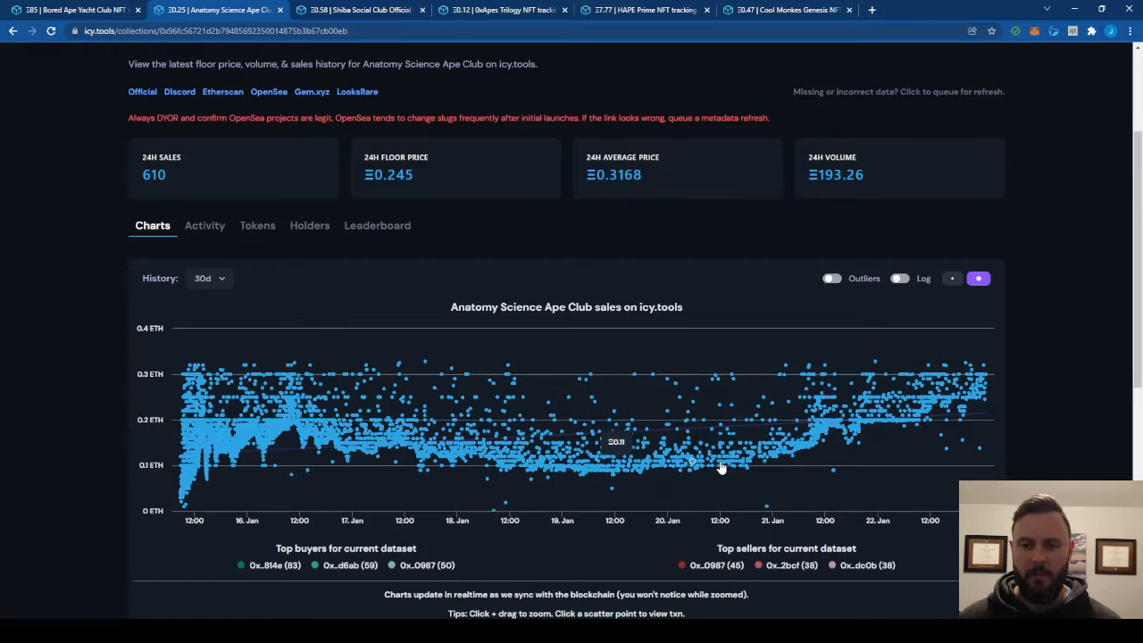
{"action": "mouse_move", "coordinate": [929, 411]}
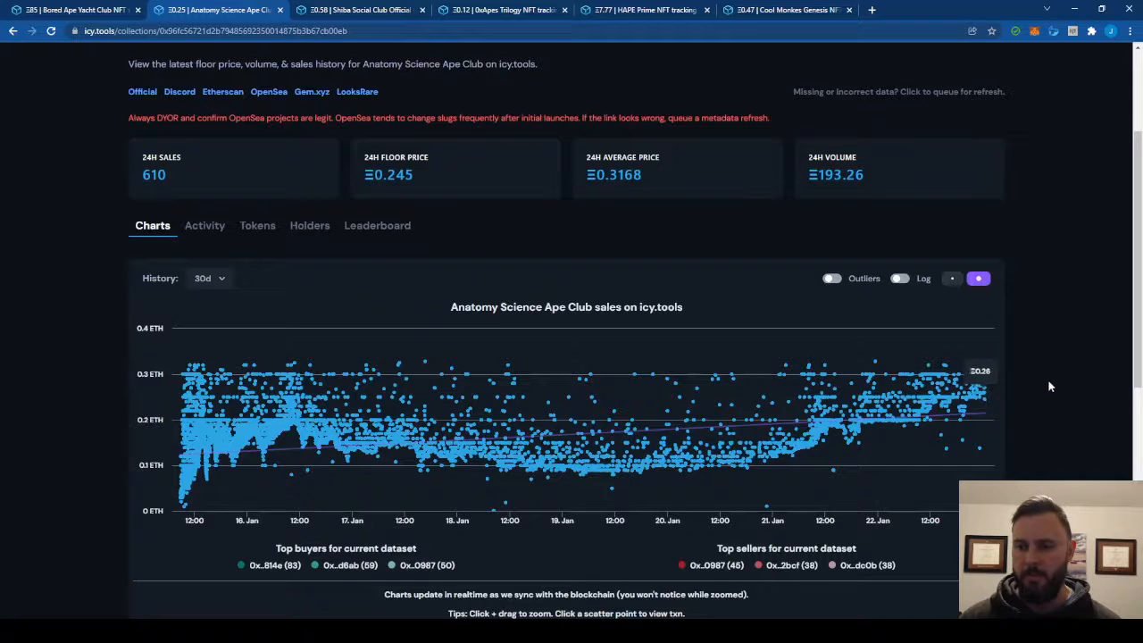
{"action": "mouse_move", "coordinate": [777, 458]}
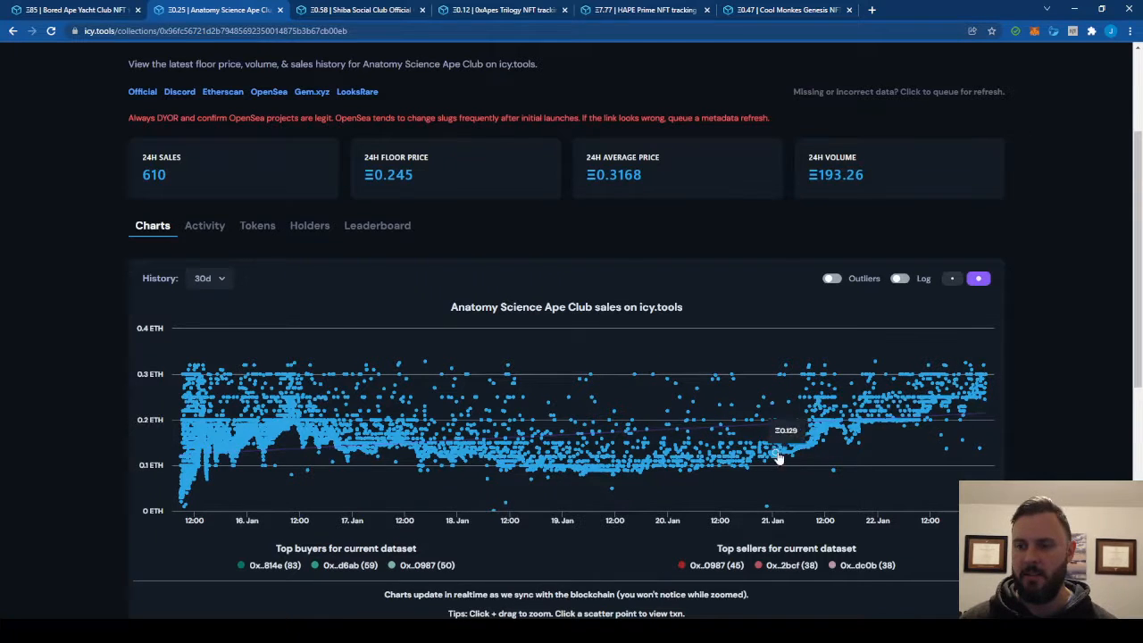
{"action": "left_click", "coordinate": [504, 10]}
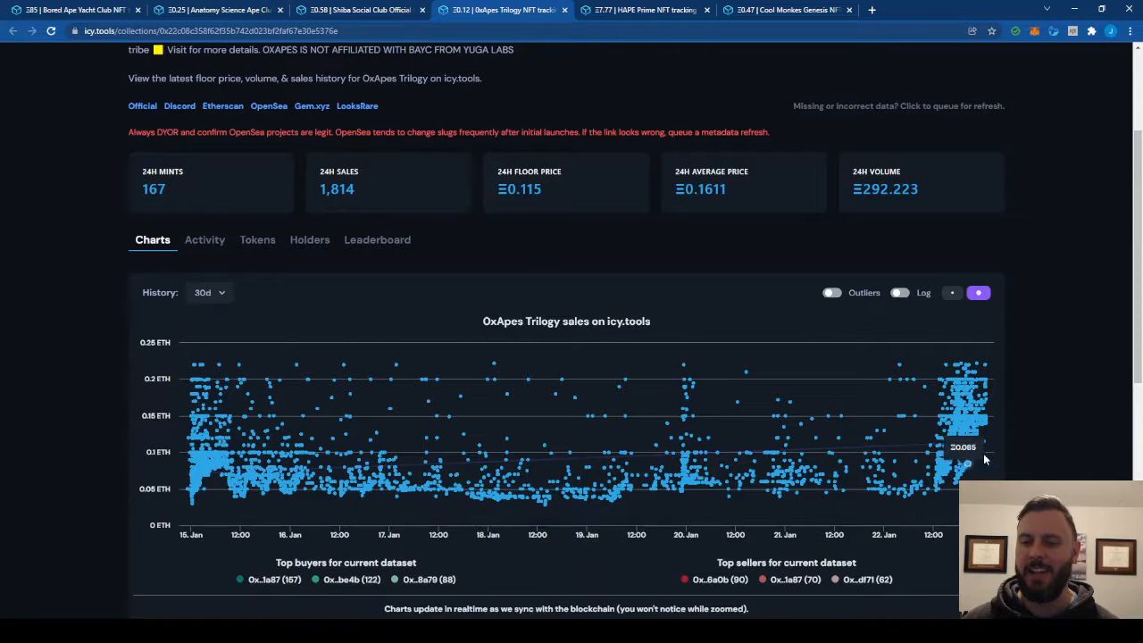
{"action": "mouse_move", "coordinate": [673, 516]}
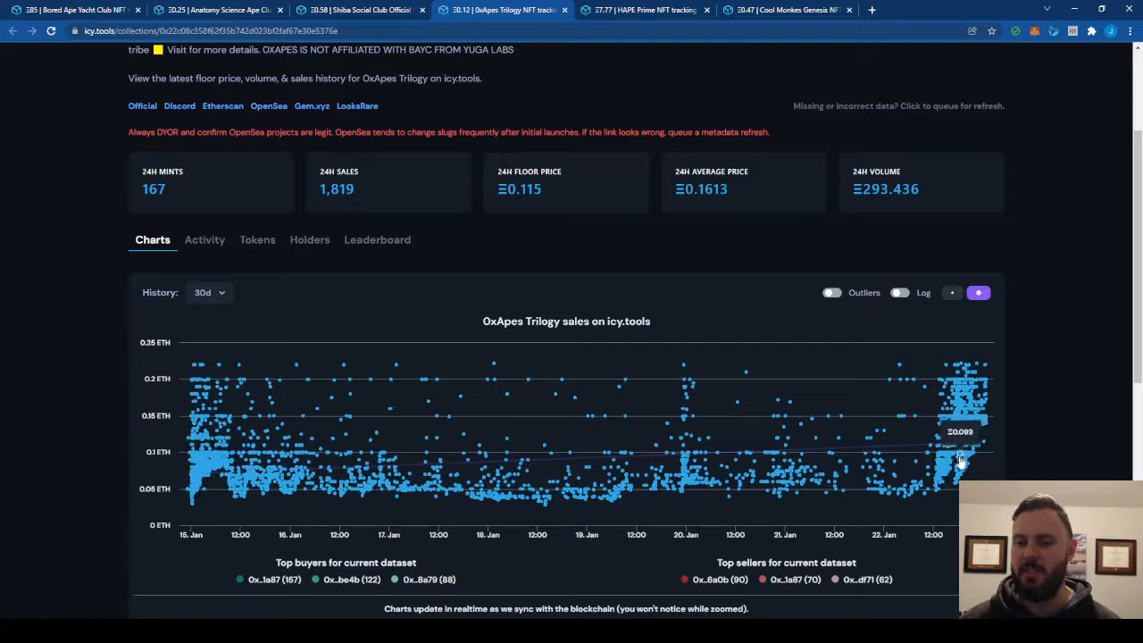
{"action": "mouse_move", "coordinate": [947, 476]}
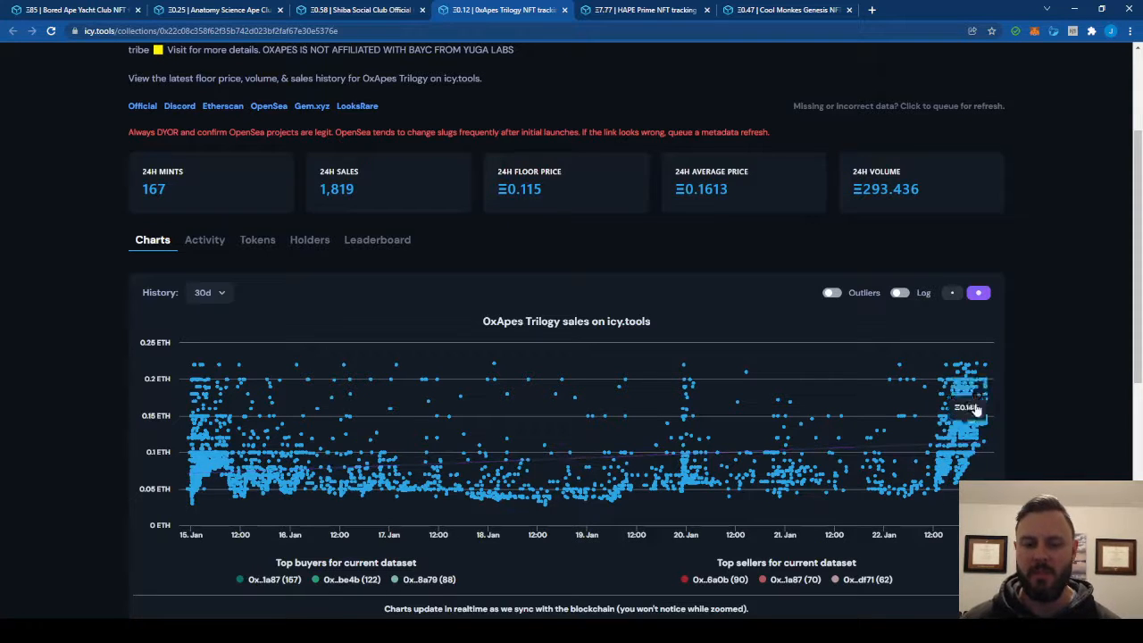
{"action": "mouse_move", "coordinate": [1000, 419]}
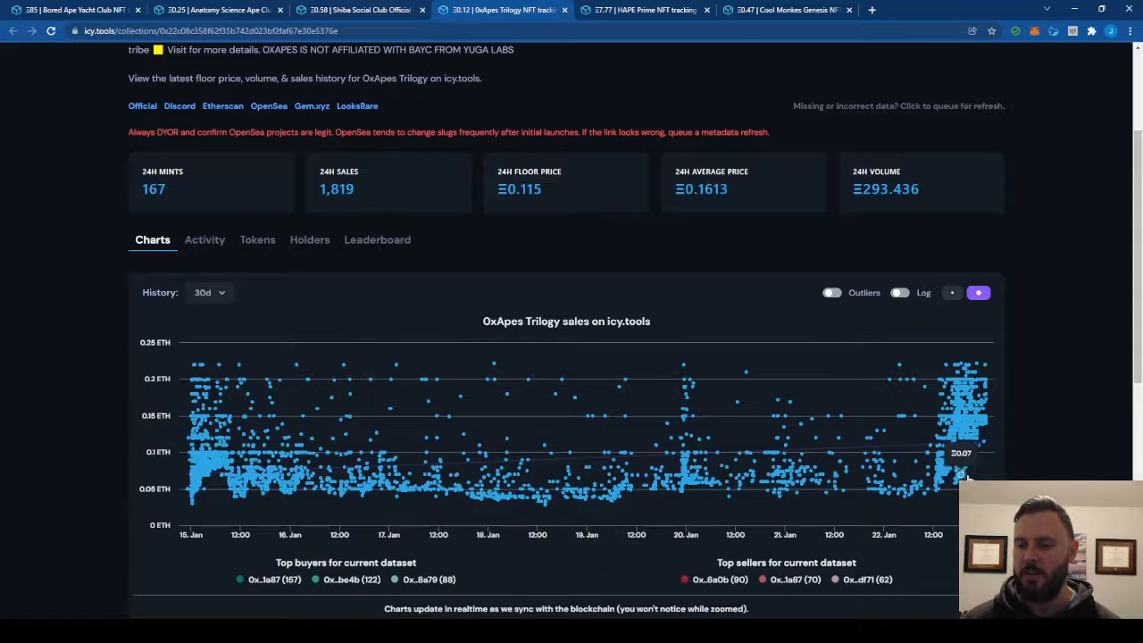
{"action": "mouse_move", "coordinate": [982, 444]}
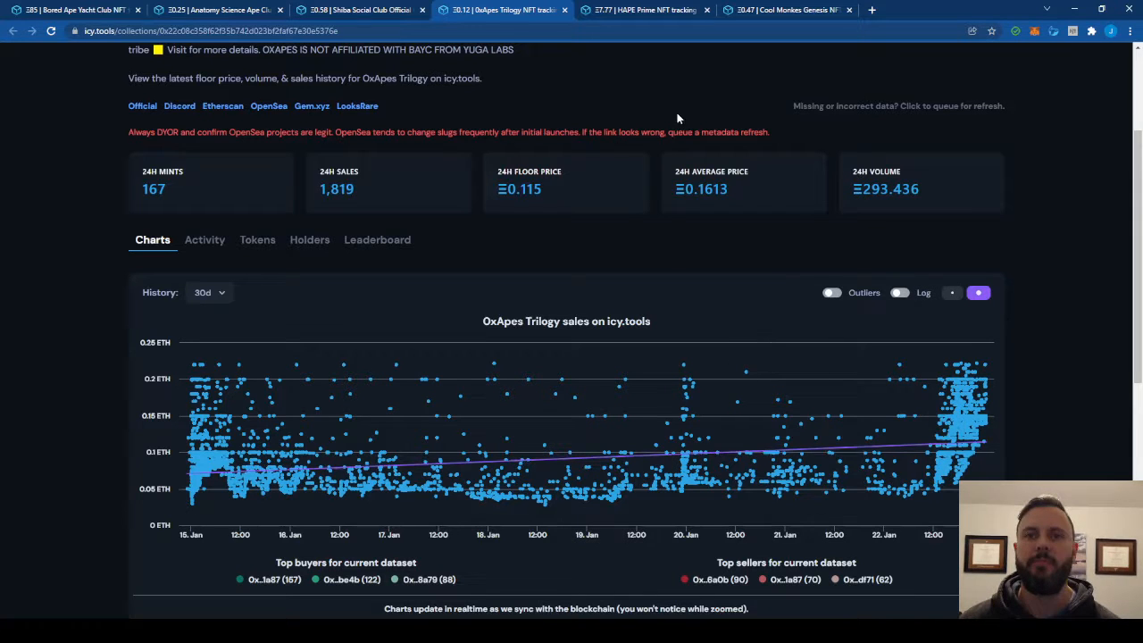
View the HAPE Prime sales chart, then bring up Cool Monkes Genesis.
{"action": "left_click", "coordinate": [643, 10]}
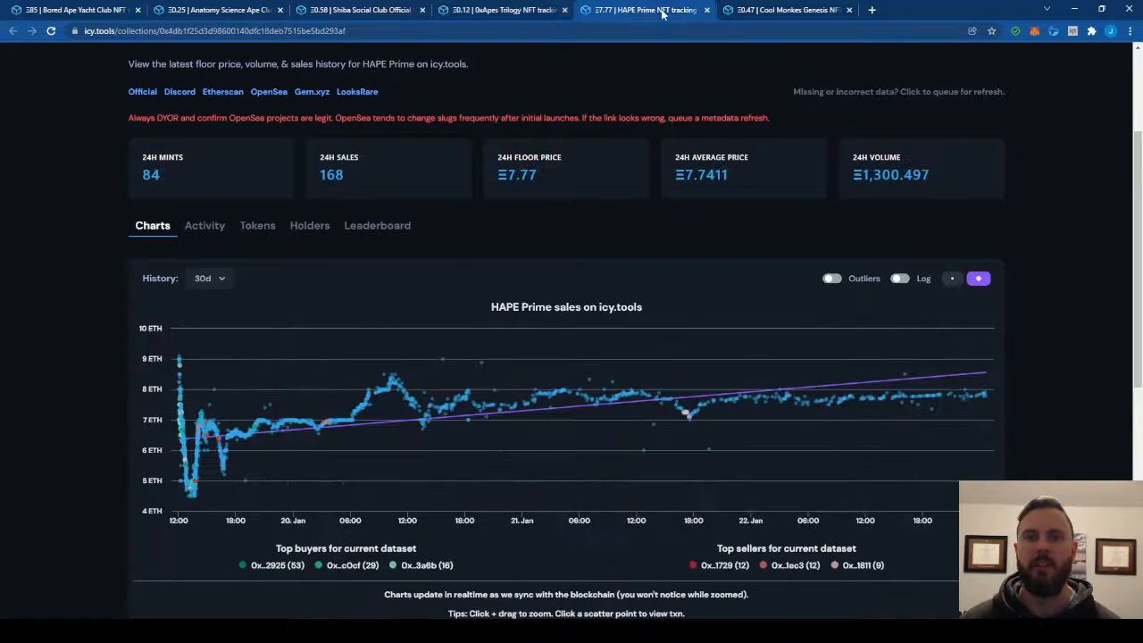
{"action": "mouse_move", "coordinate": [550, 407]}
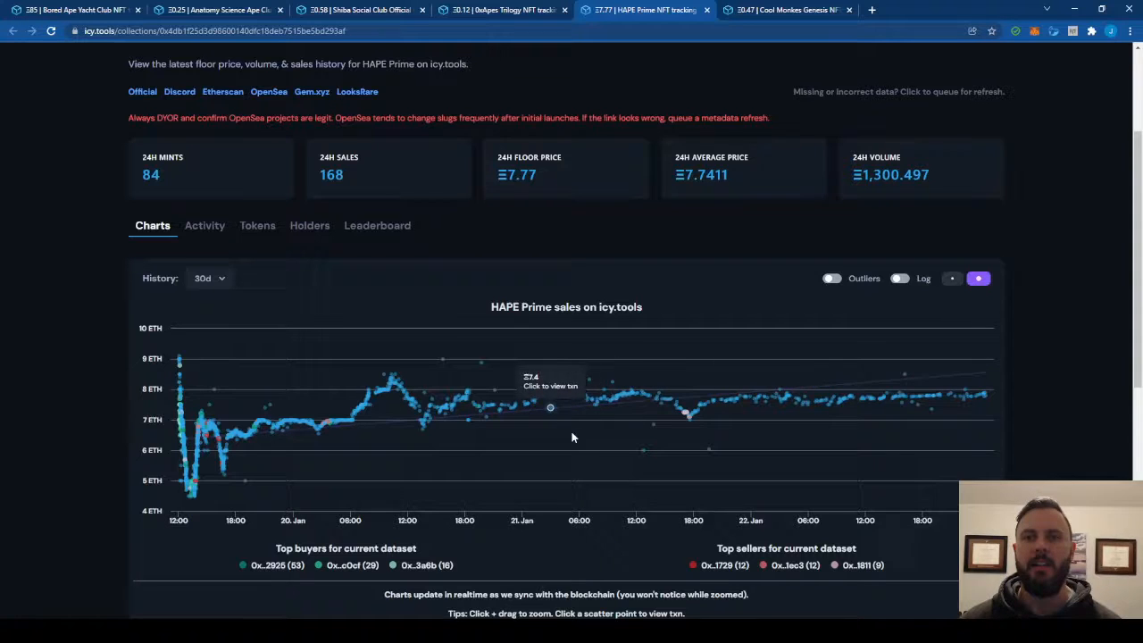
{"action": "left_click", "coordinate": [791, 10]}
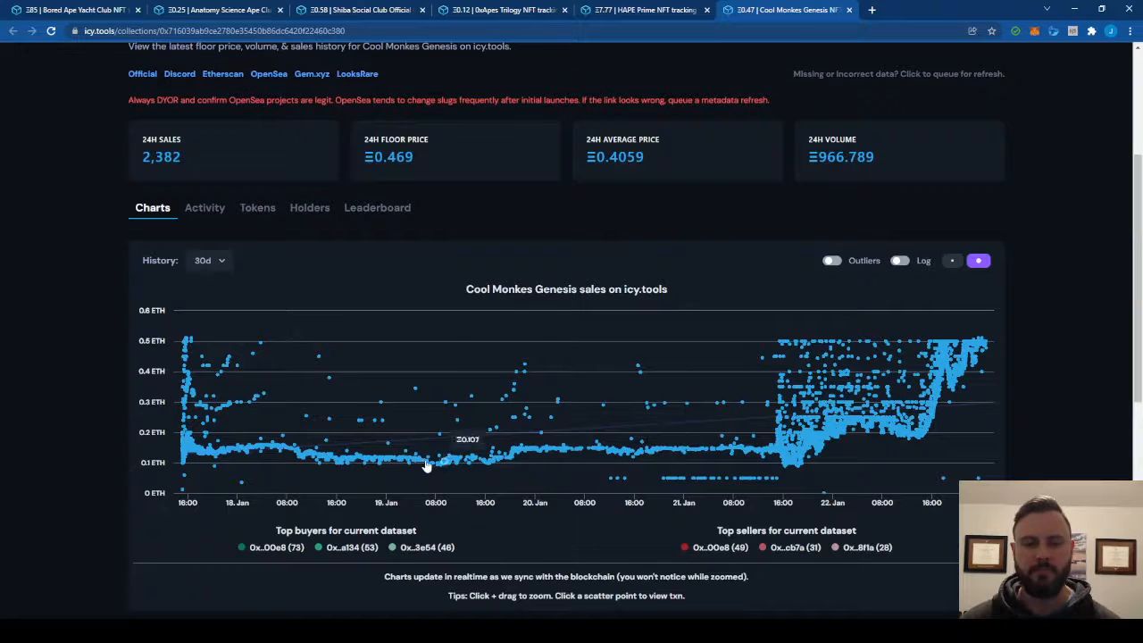
{"action": "mouse_move", "coordinate": [474, 448]}
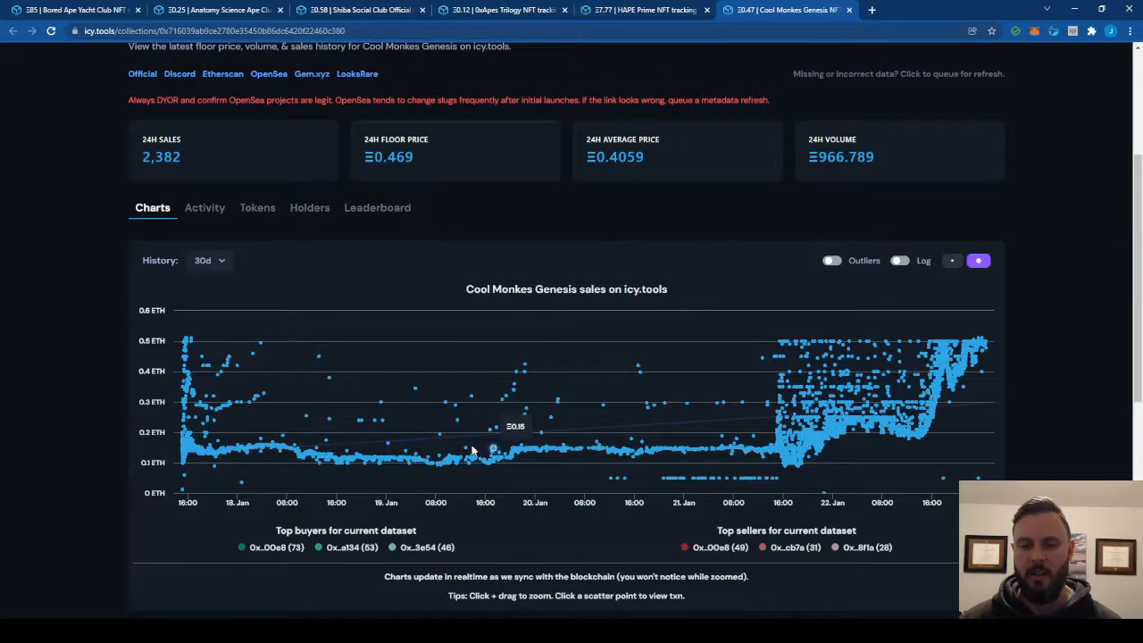
{"action": "mouse_move", "coordinate": [540, 469]}
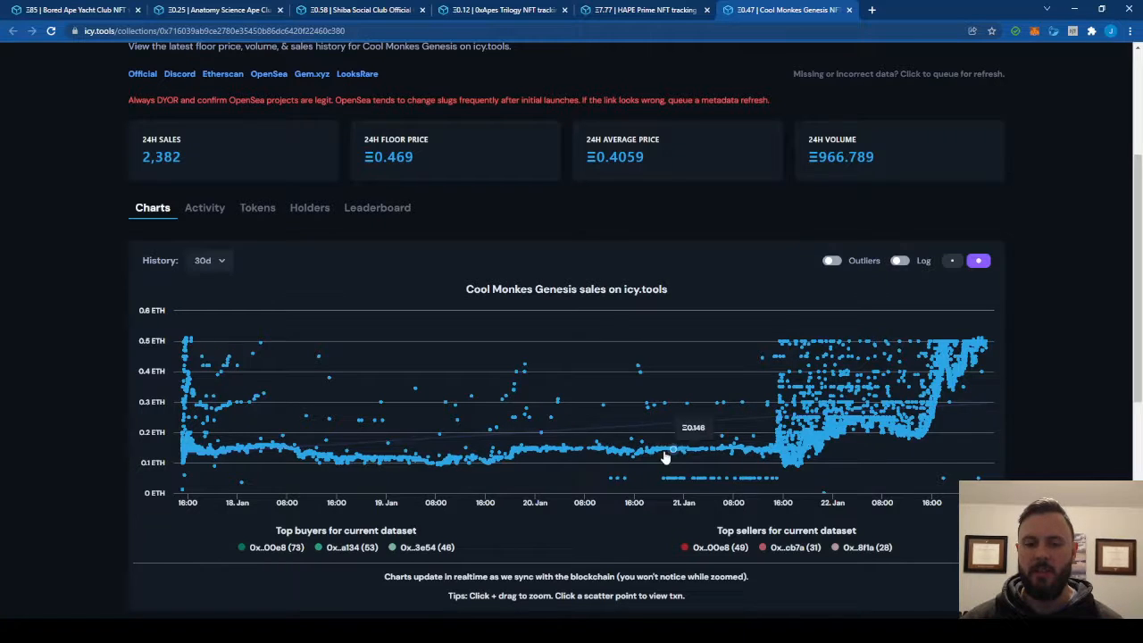
{"action": "mouse_move", "coordinate": [773, 451]}
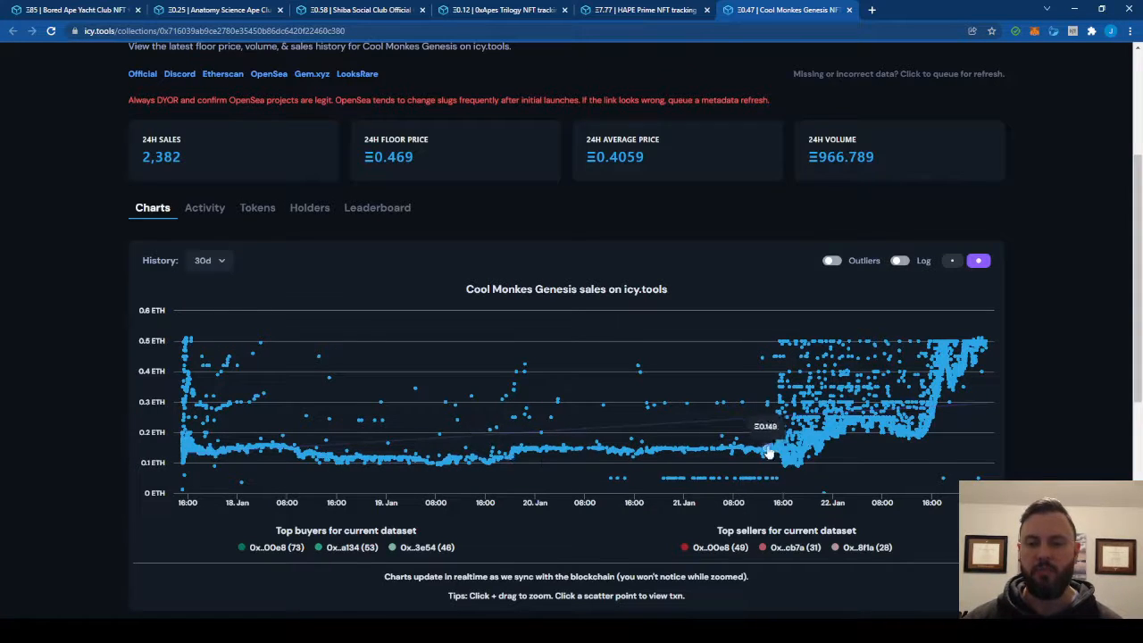
{"action": "mouse_move", "coordinate": [418, 471]}
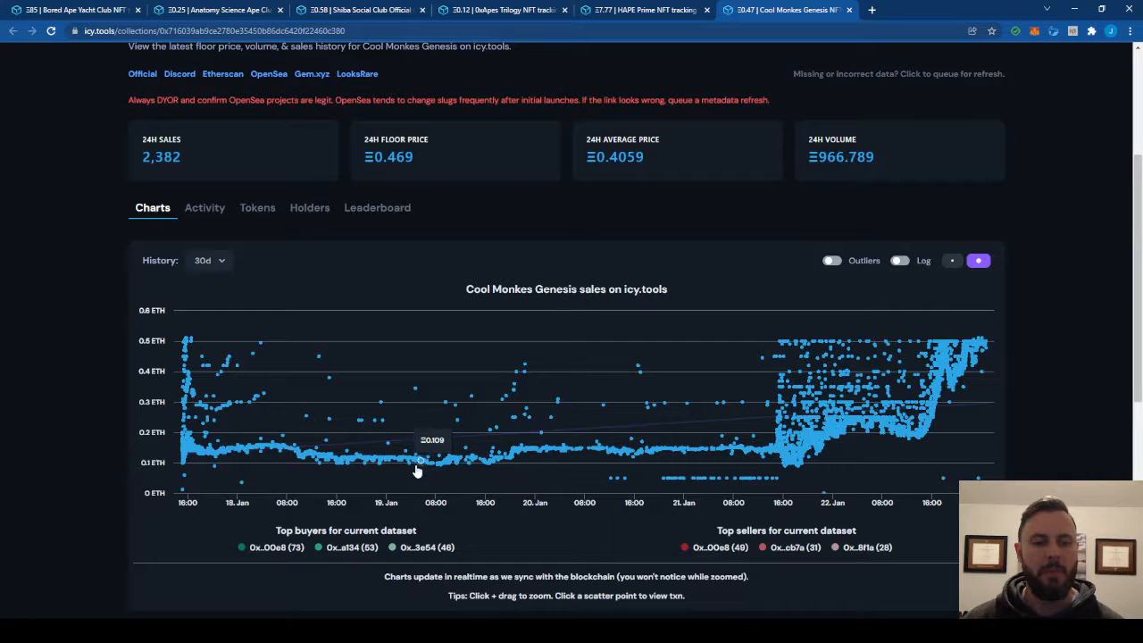
{"action": "mouse_move", "coordinate": [239, 453]}
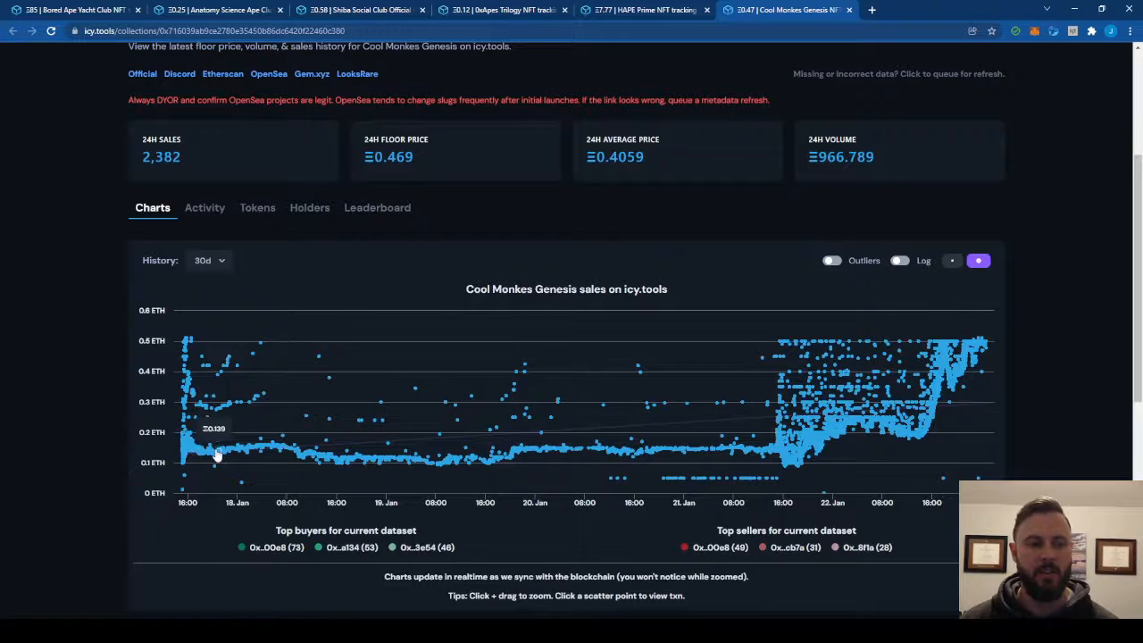
{"action": "mouse_move", "coordinate": [239, 464]}
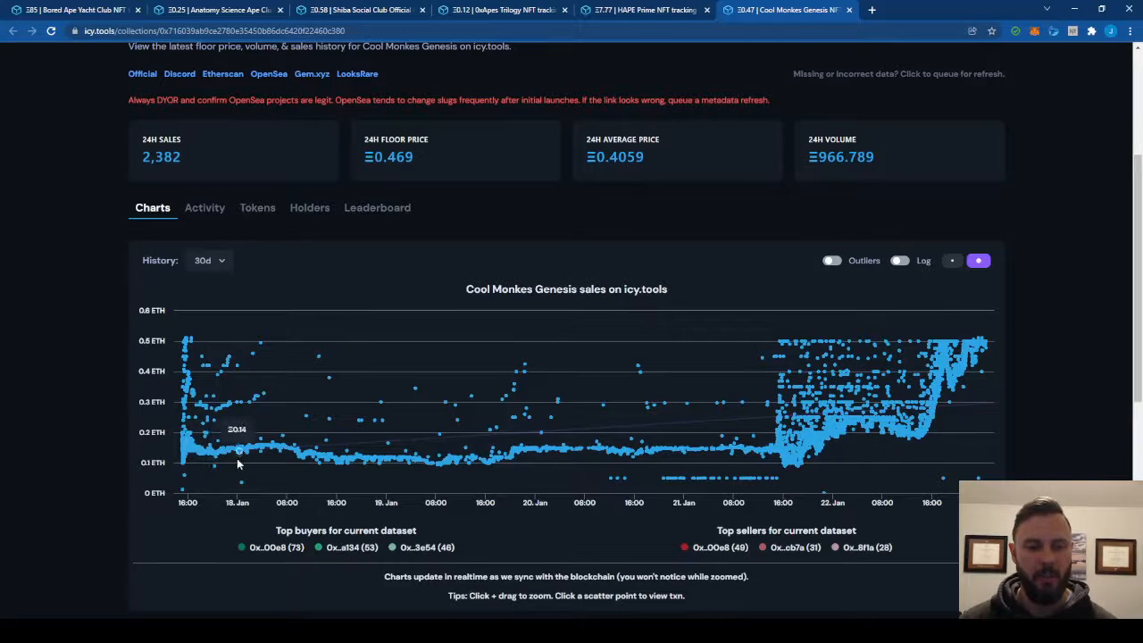
{"action": "mouse_move", "coordinate": [631, 442]}
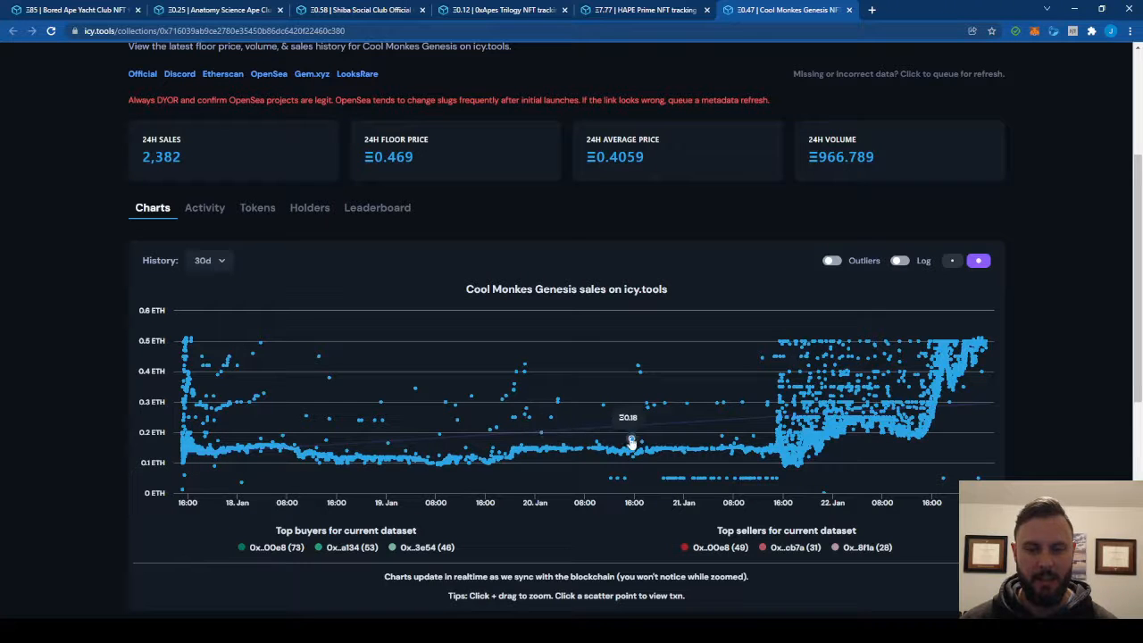
{"action": "mouse_move", "coordinate": [536, 454]}
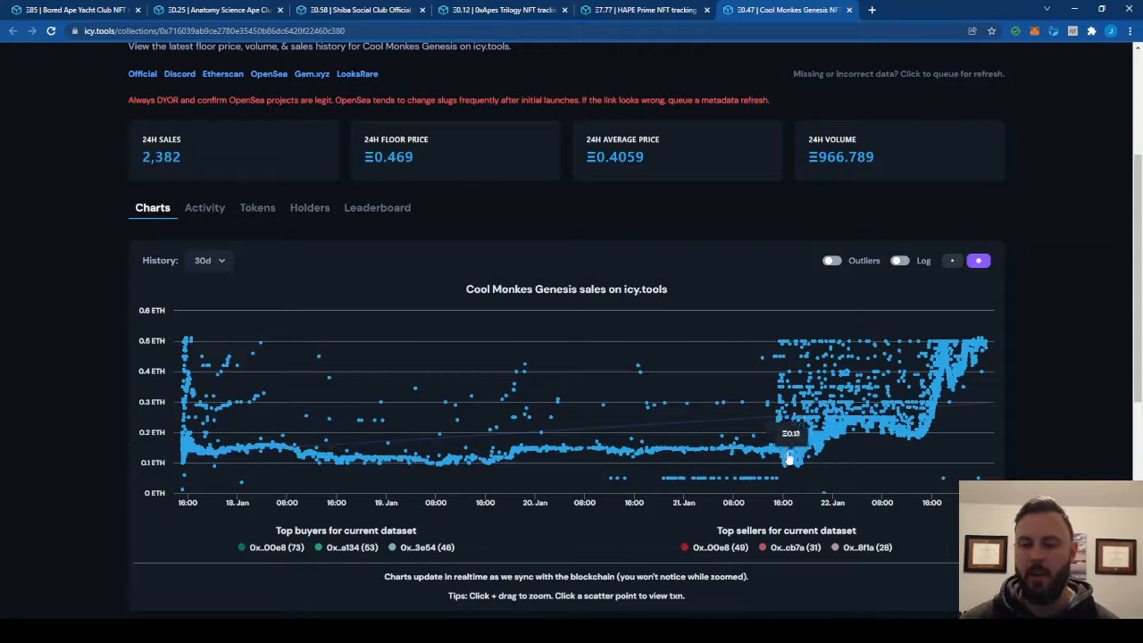
{"action": "mouse_move", "coordinate": [795, 371]}
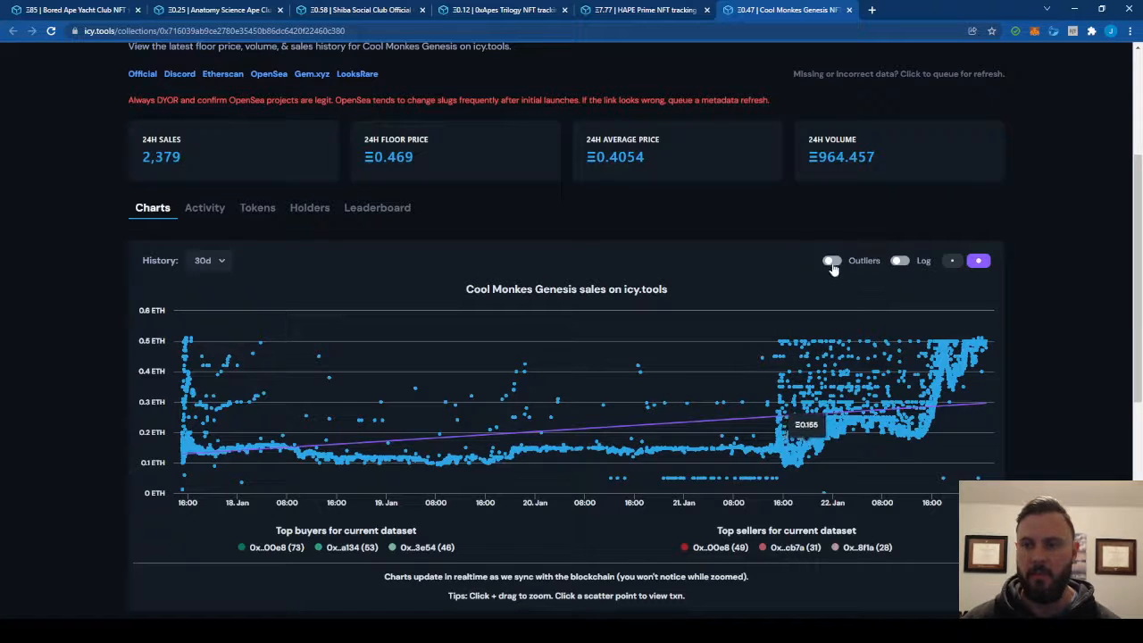
{"action": "left_click", "coordinate": [831, 260]}
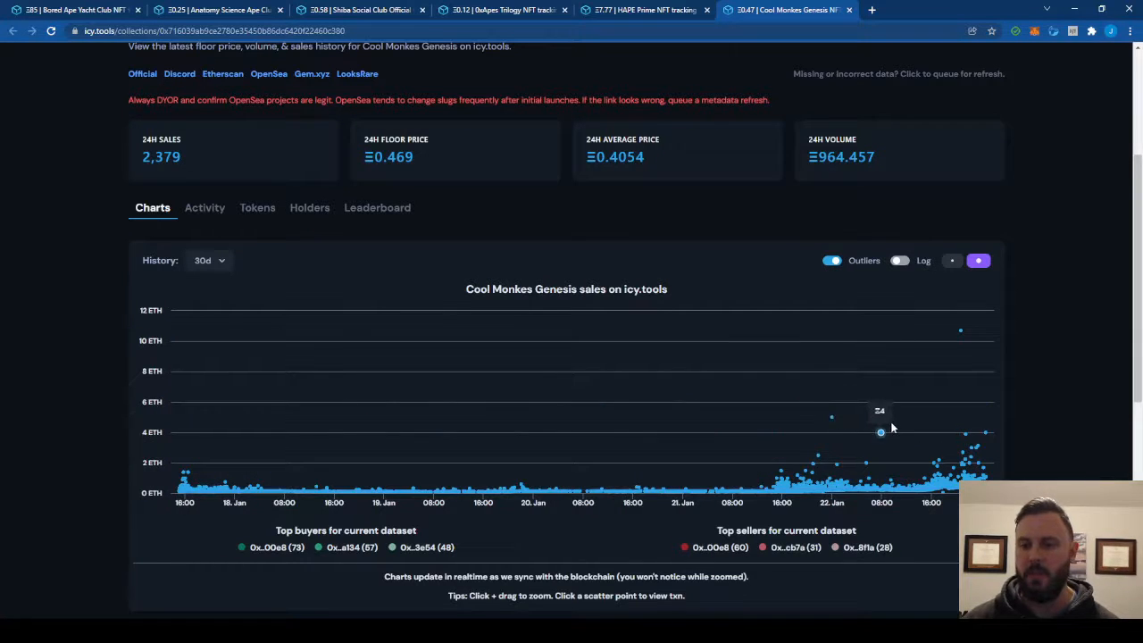
{"action": "mouse_move", "coordinate": [810, 450]}
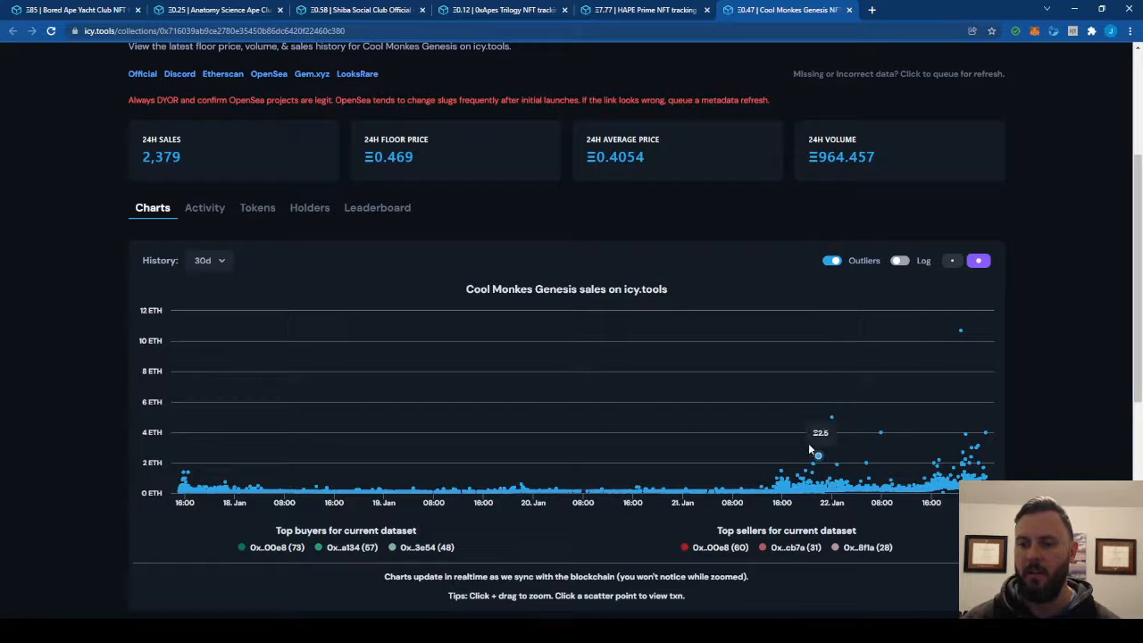
{"action": "left_click", "coordinate": [831, 260]}
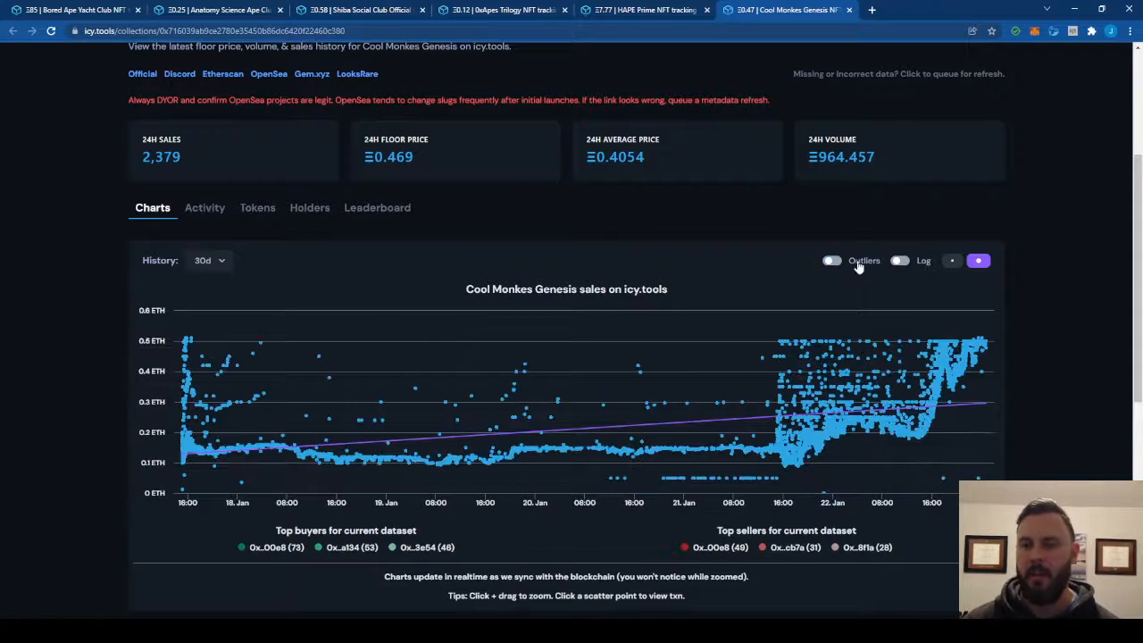
{"action": "left_click", "coordinate": [832, 260]}
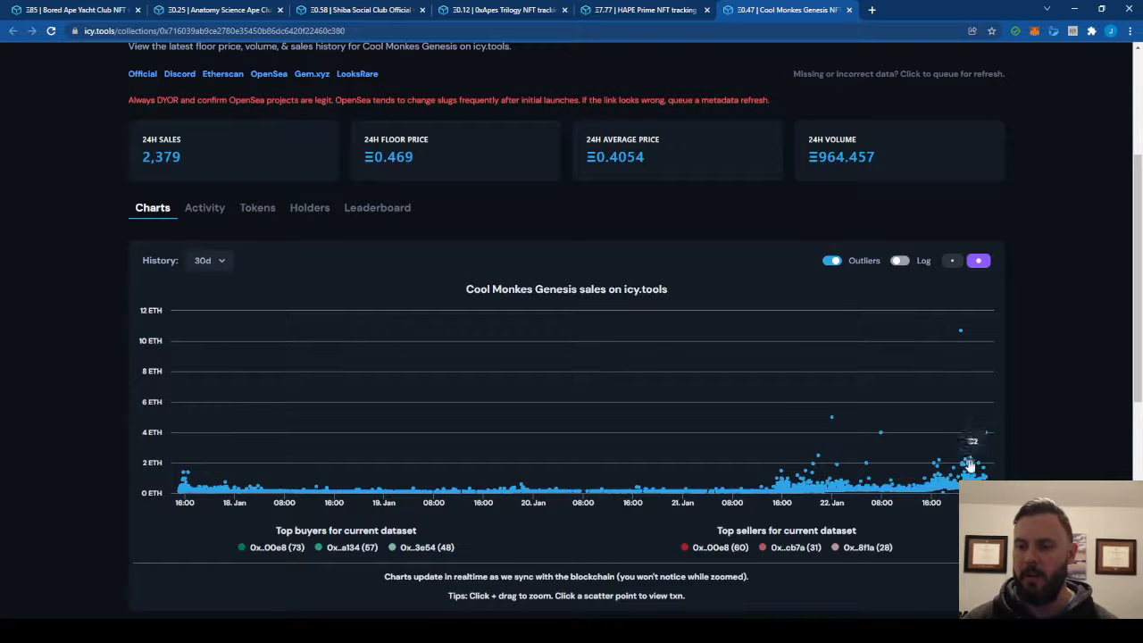
{"action": "left_click", "coordinate": [832, 260]}
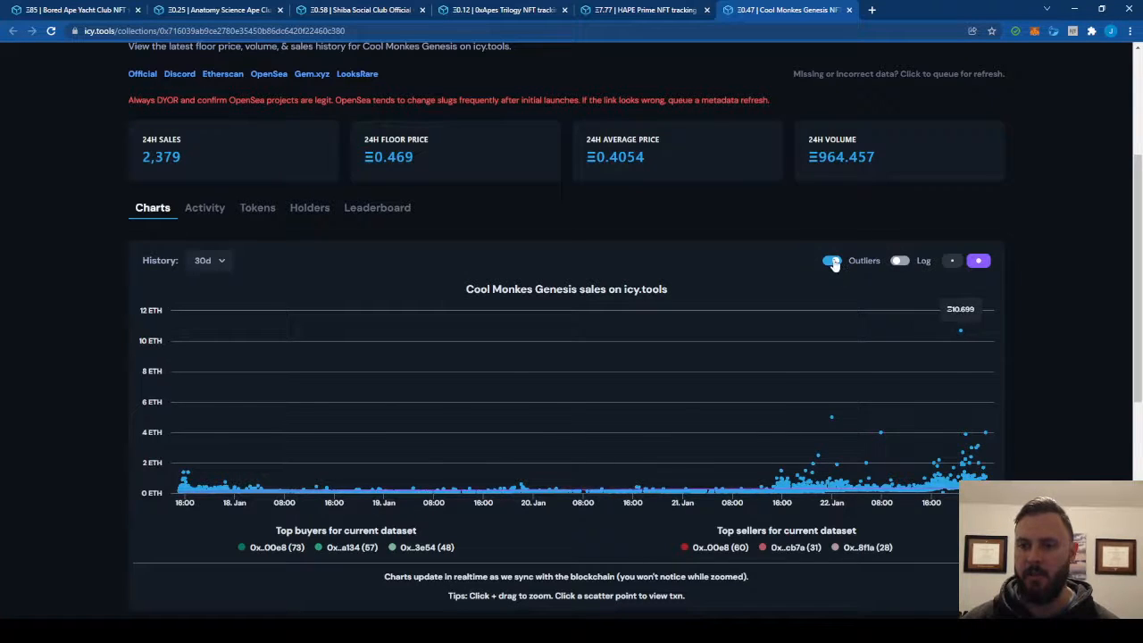
{"action": "left_click", "coordinate": [832, 260]}
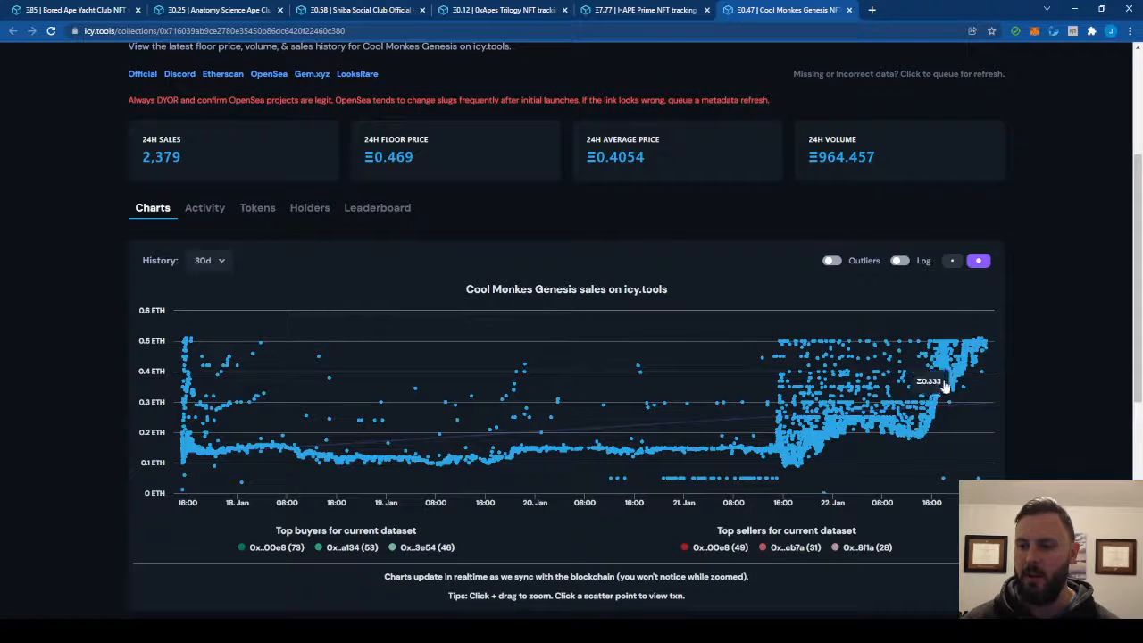
{"action": "mouse_move", "coordinate": [774, 420]}
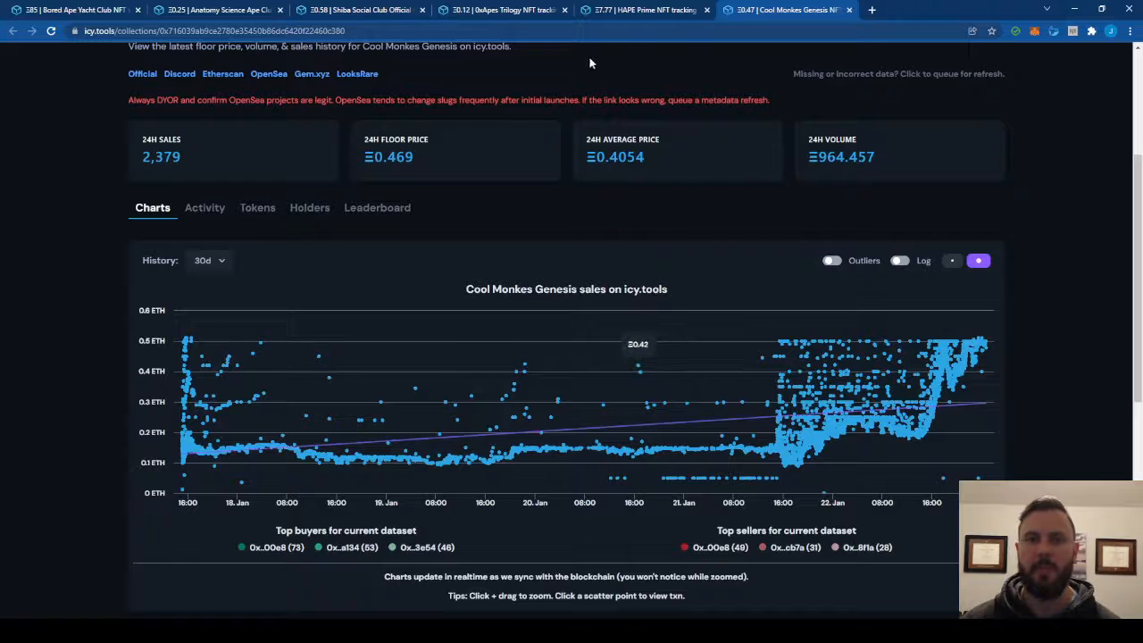
Return to the HAPE Prime tab and highlight its 7.77 ETH floor price.
{"action": "left_click", "coordinate": [643, 10]}
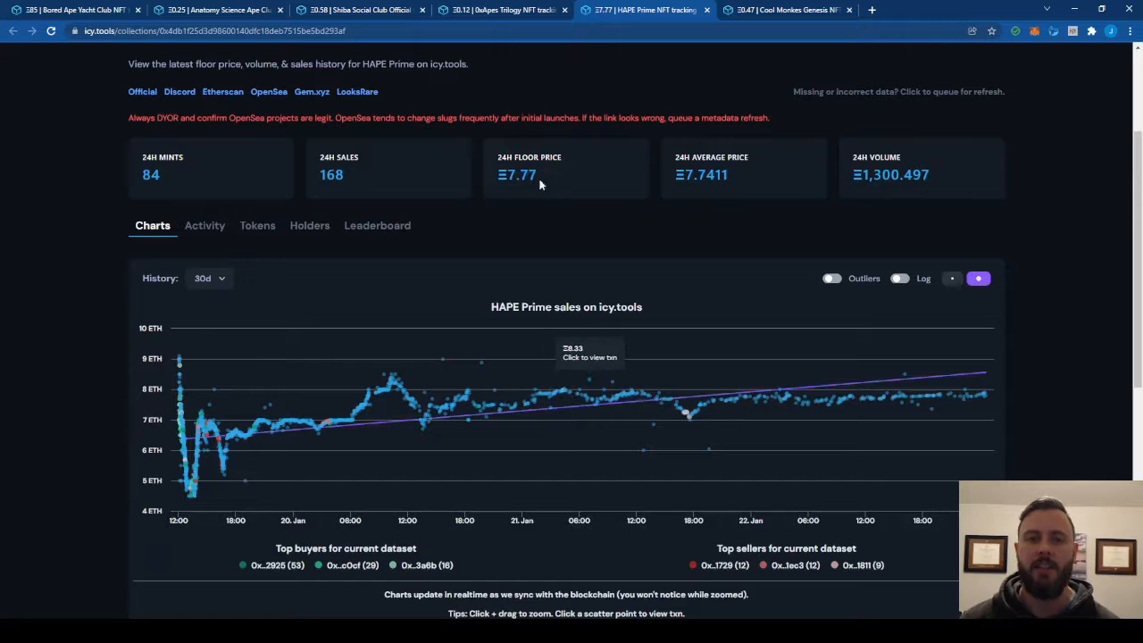
{"action": "double_click", "coordinate": [518, 174]}
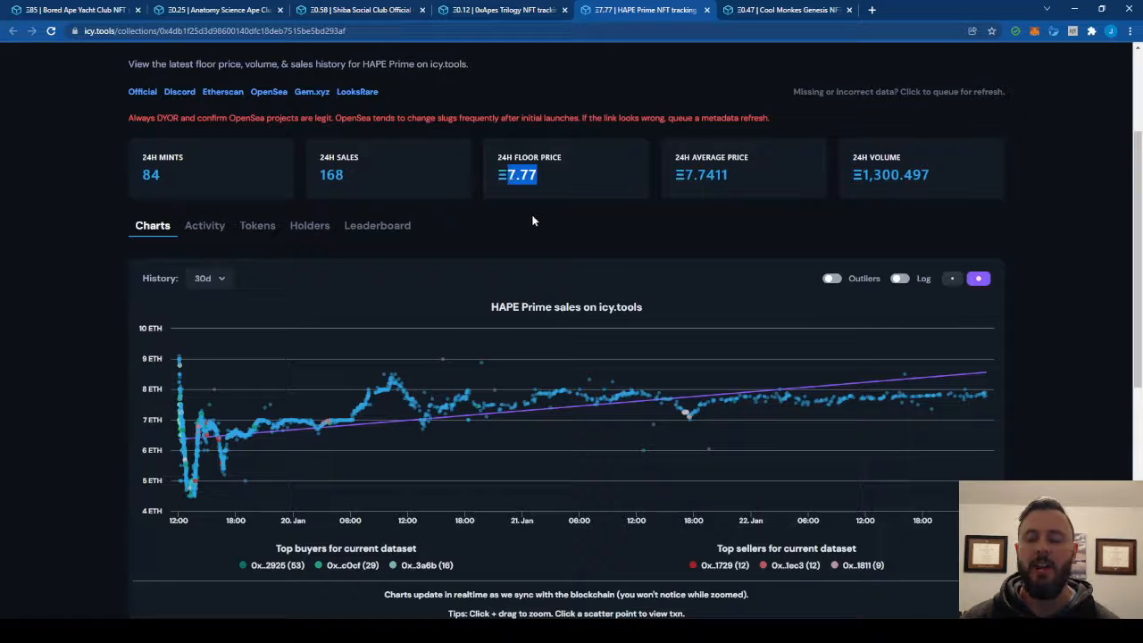
{"action": "mouse_move", "coordinate": [534, 401]}
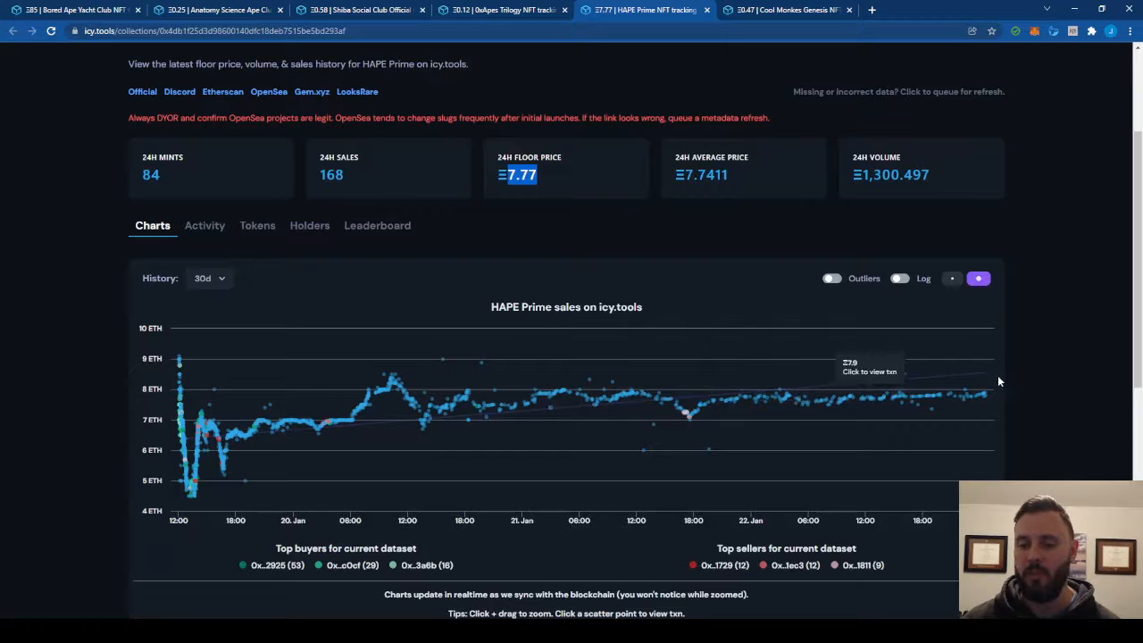
{"action": "mouse_move", "coordinate": [938, 384]}
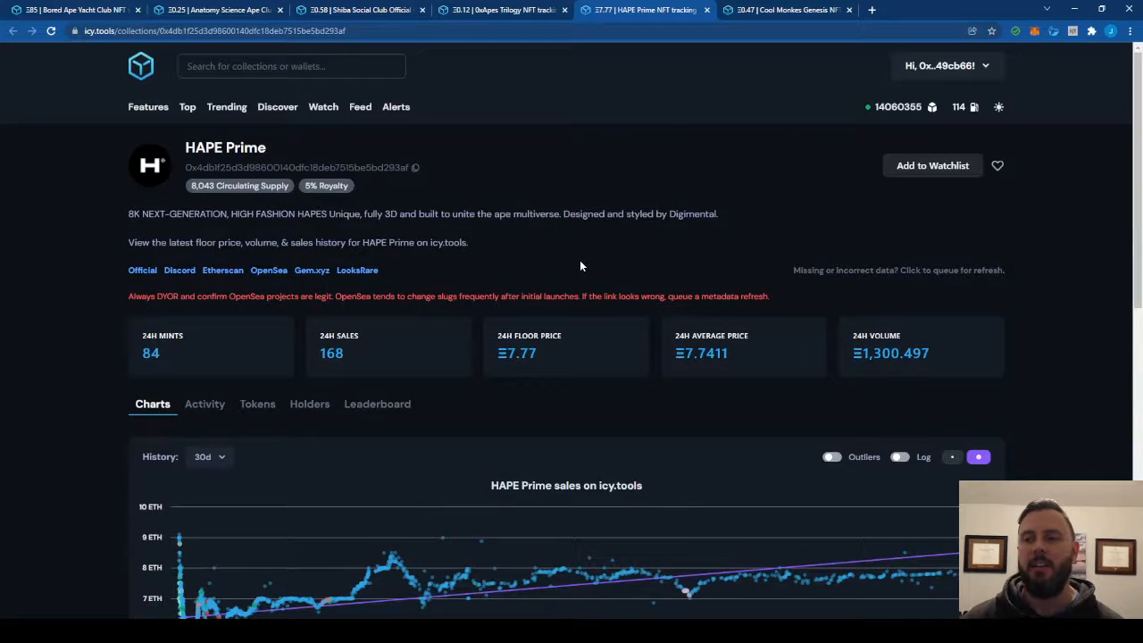
{"action": "left_click", "coordinate": [504, 10]}
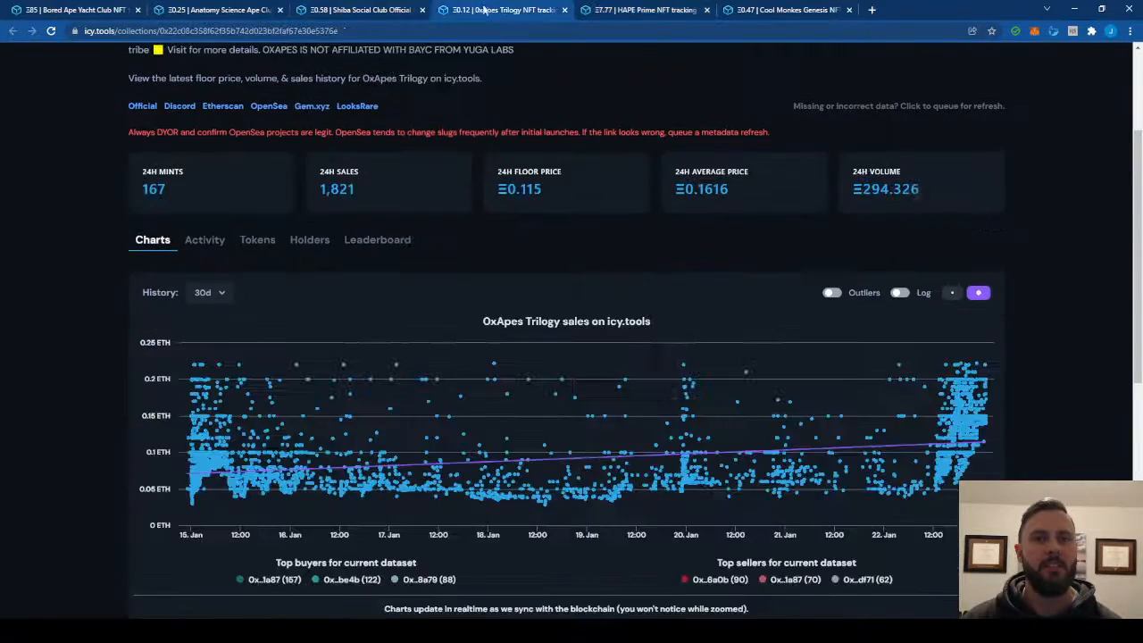
{"action": "left_click", "coordinate": [71, 10]}
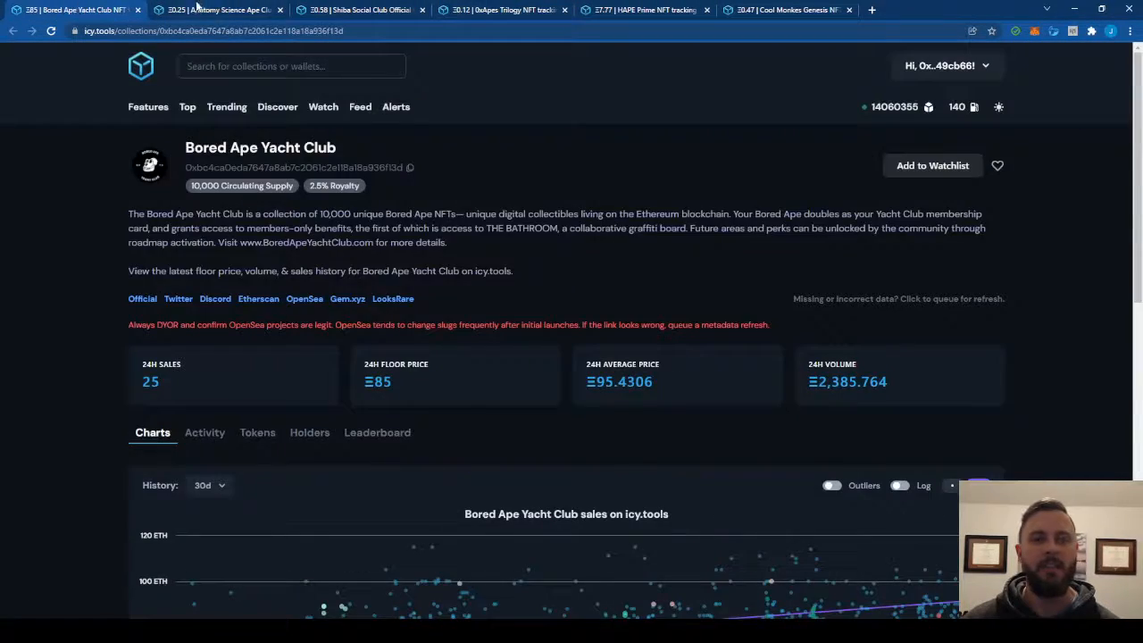
{"action": "left_click", "coordinate": [505, 9]}
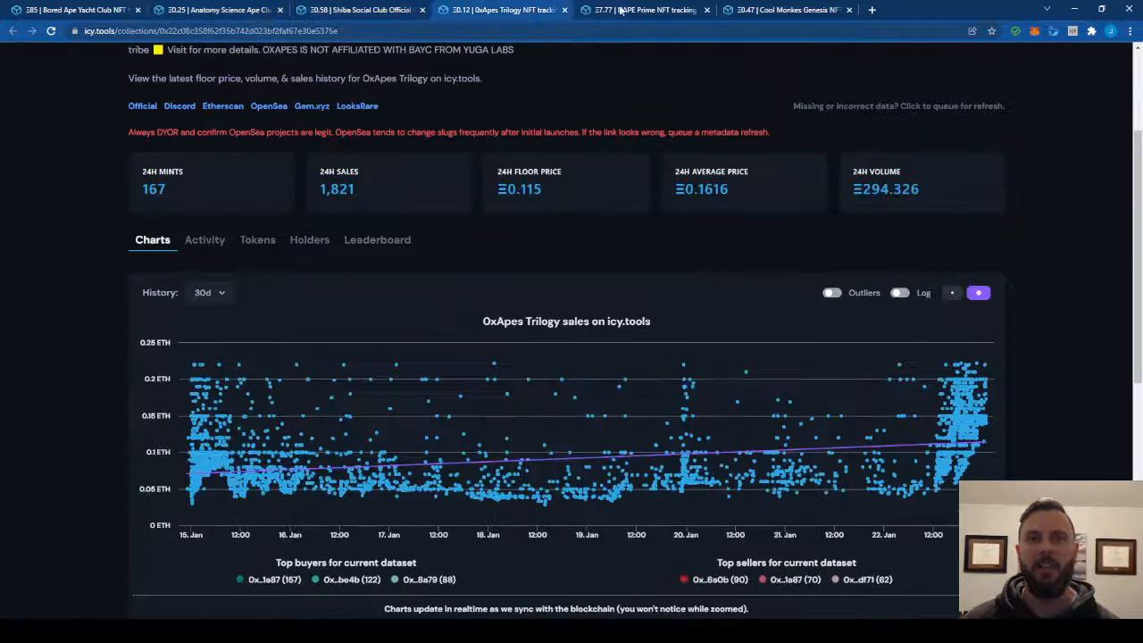
{"action": "left_click", "coordinate": [643, 10]}
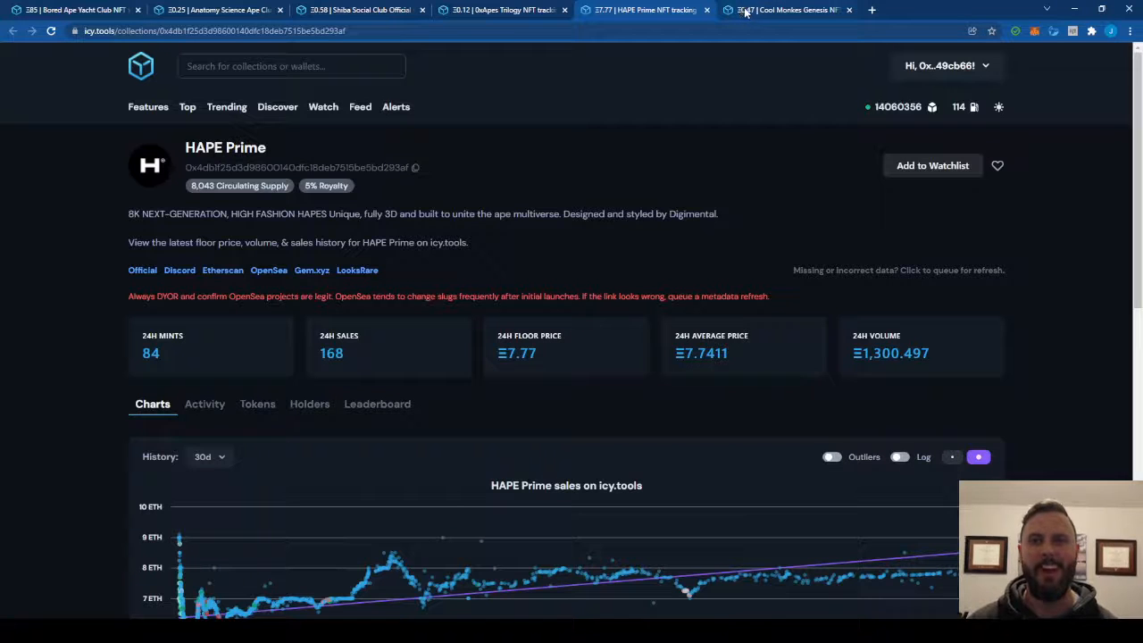